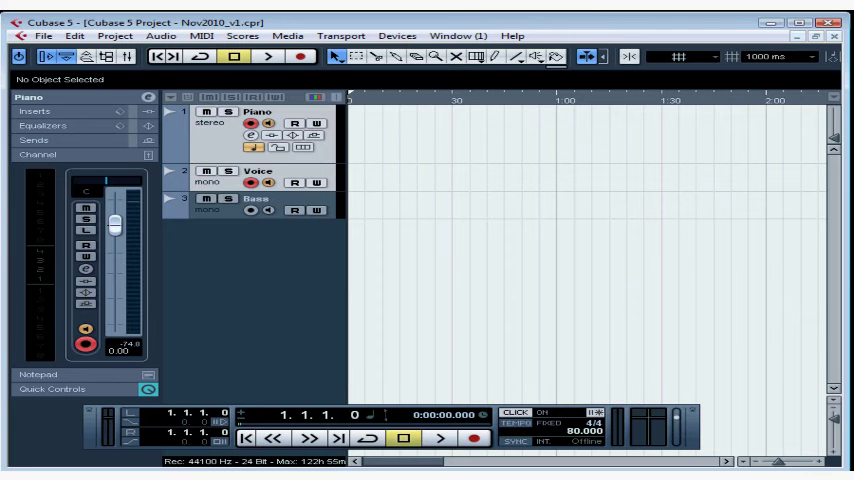
mouse_move(540, 277)
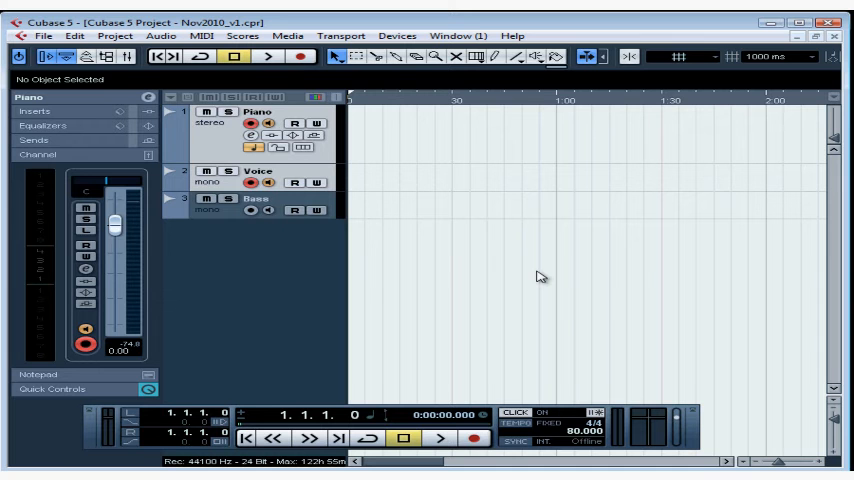
mouse_move(78, 103)
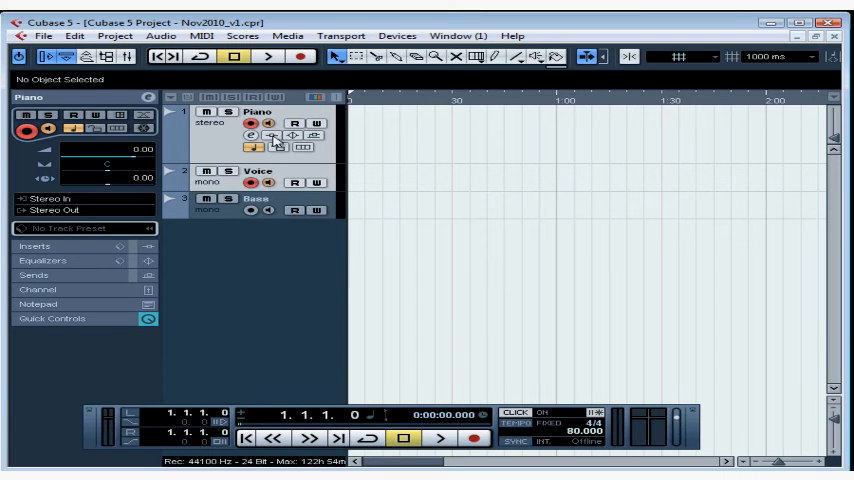
mouse_move(263, 188)
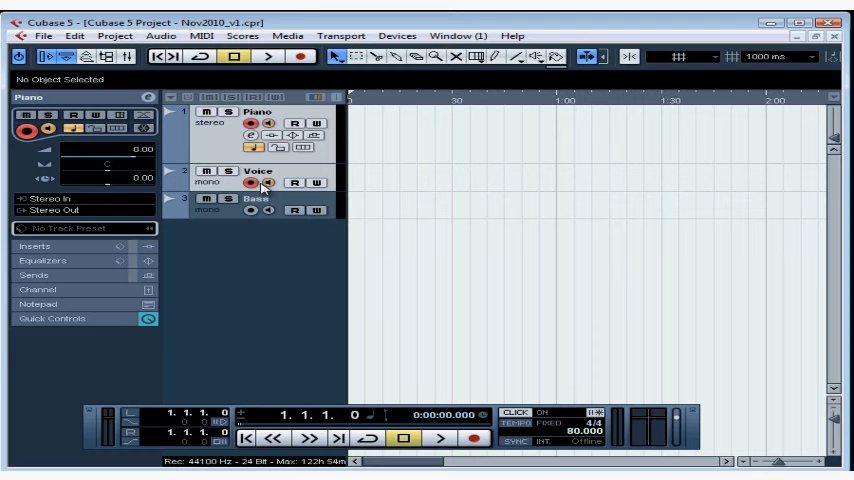
Turn off record enable on the Voice track, leaving only Piano armed
left_click(249, 183)
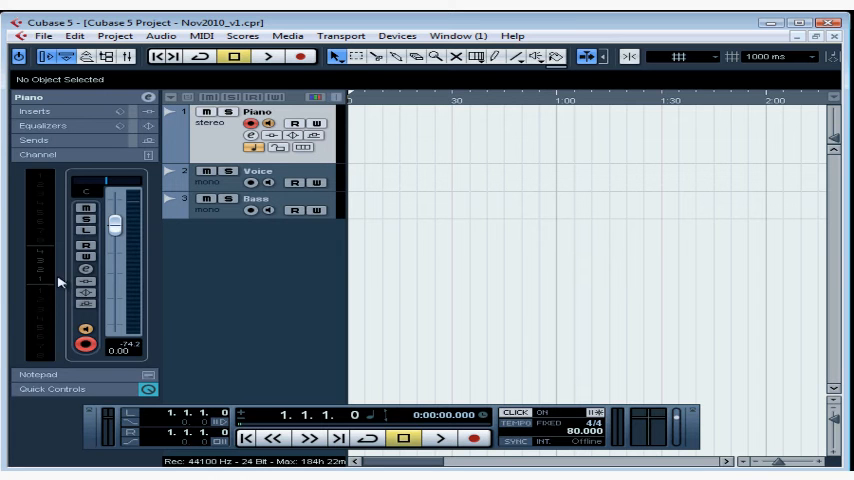
mouse_move(643, 420)
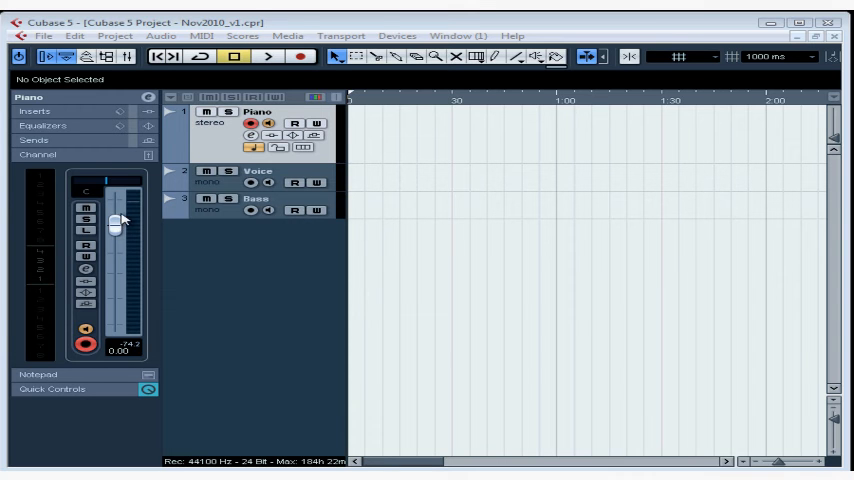
Open the Devices menu listing the mixer and connection windows
left_click_drag(115, 225, 115, 222)
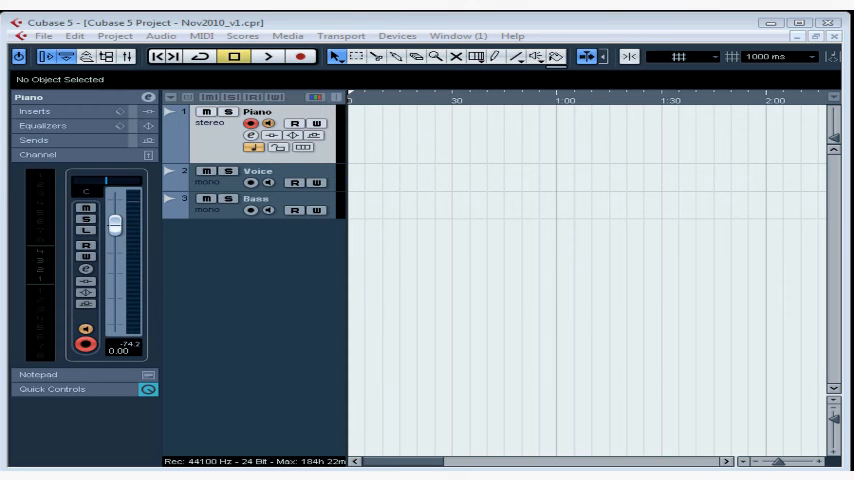
left_click(397, 35)
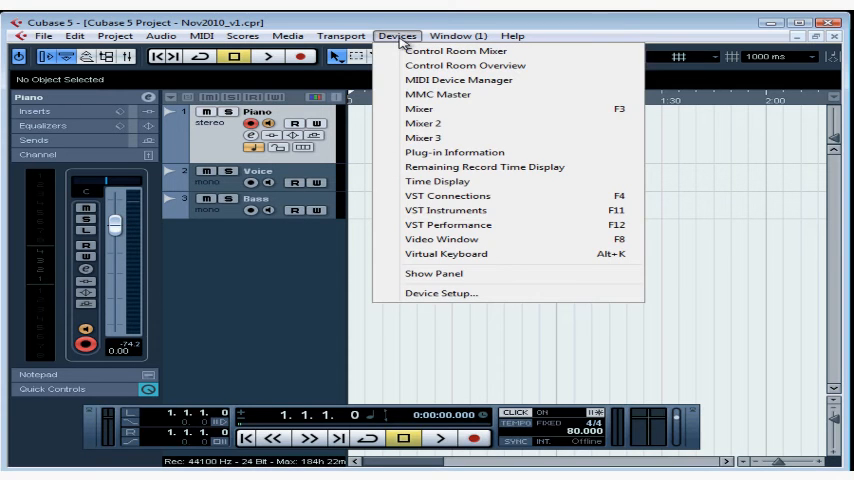
mouse_move(420, 110)
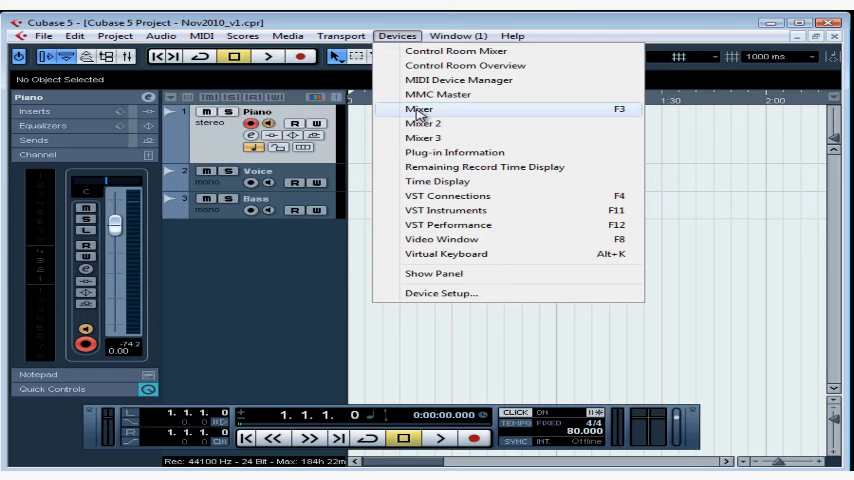
mouse_move(628, 118)
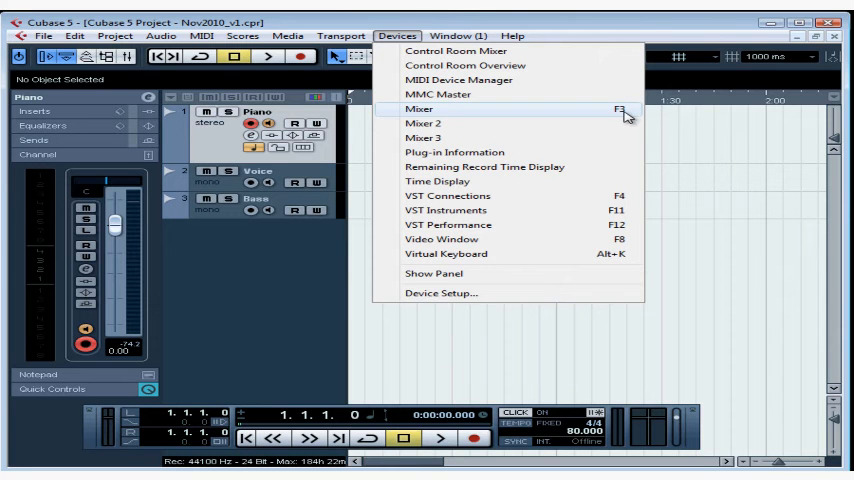
Choose Mixer from the Devices menu to show the channel strips
left_click(420, 108)
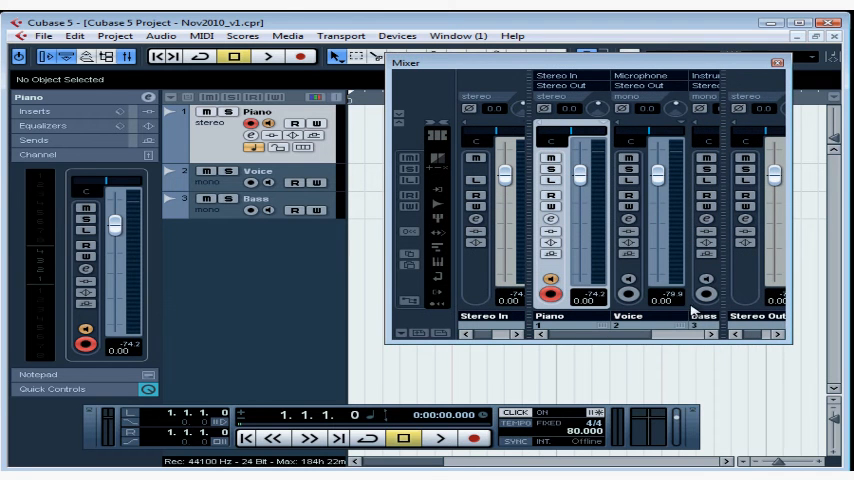
mouse_move(557, 317)
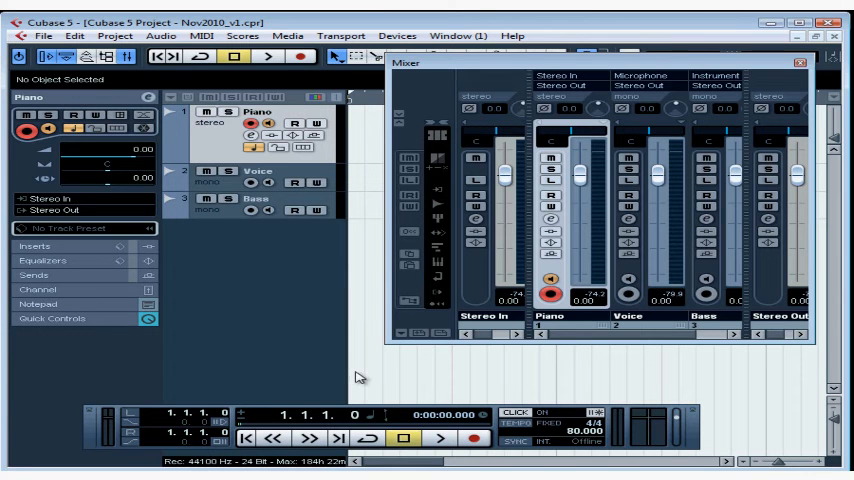
mouse_move(524, 414)
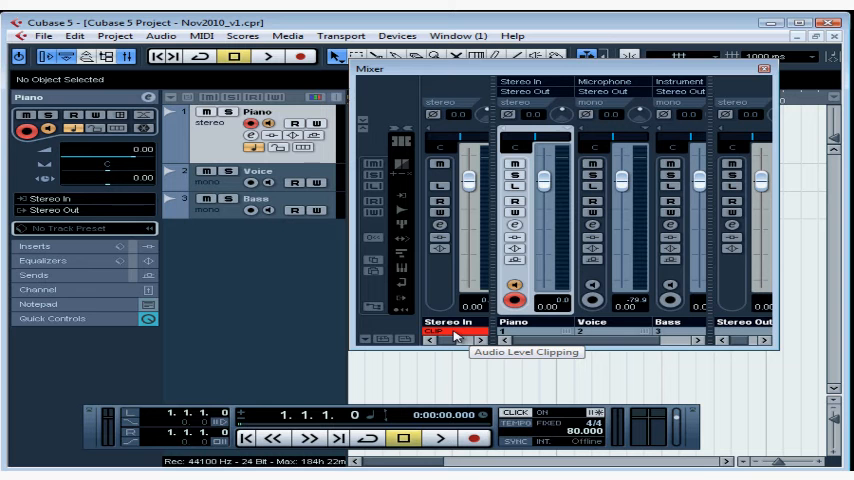
mouse_move(456, 337)
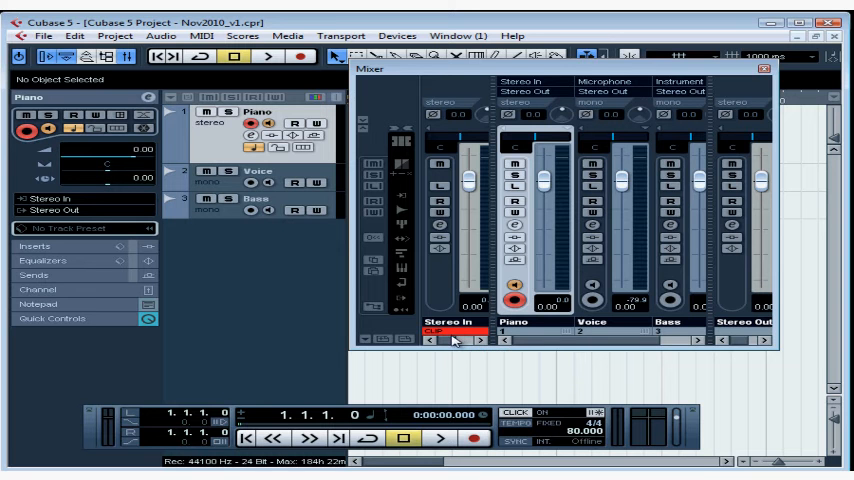
mouse_move(453, 338)
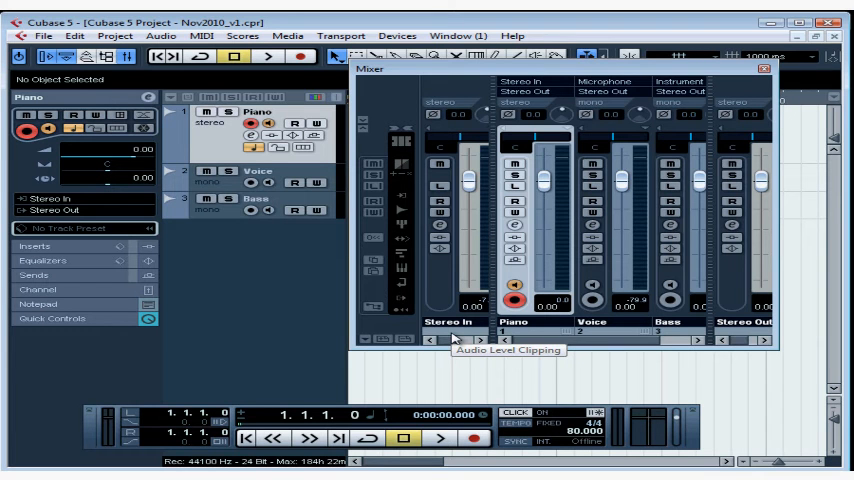
mouse_move(453, 337)
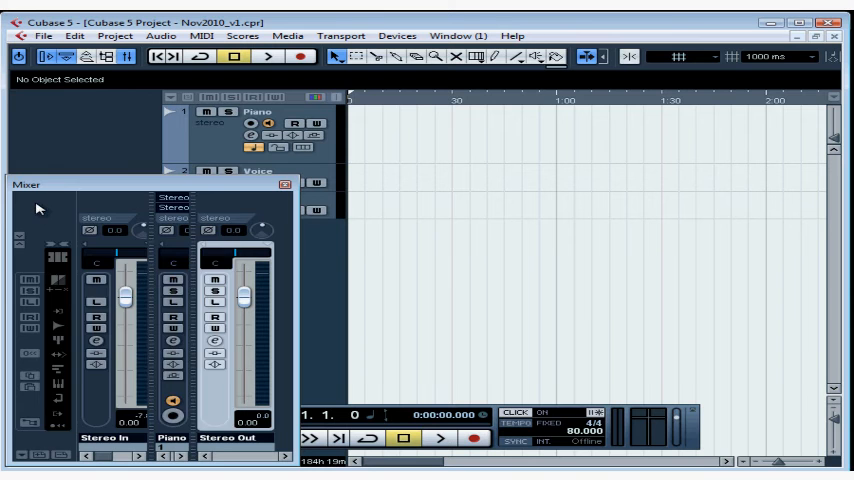
Toggle the Mixer window's Always on Top option from its context menu
right_click(70, 189)
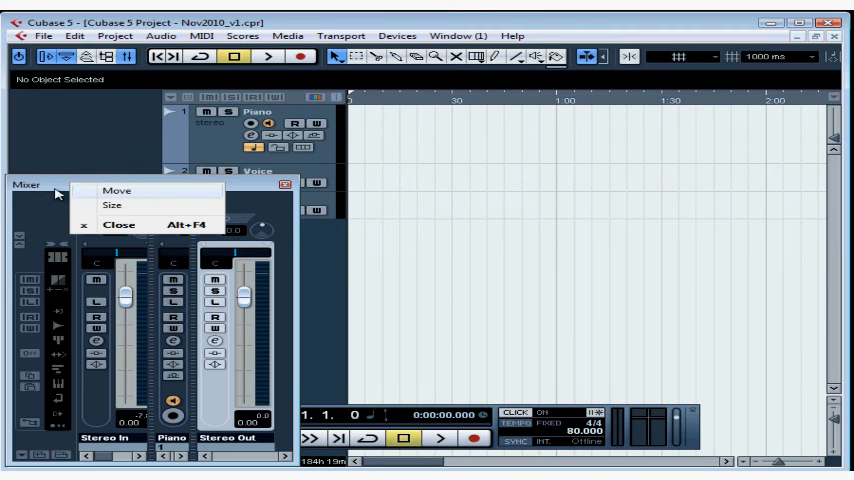
mouse_move(38, 208)
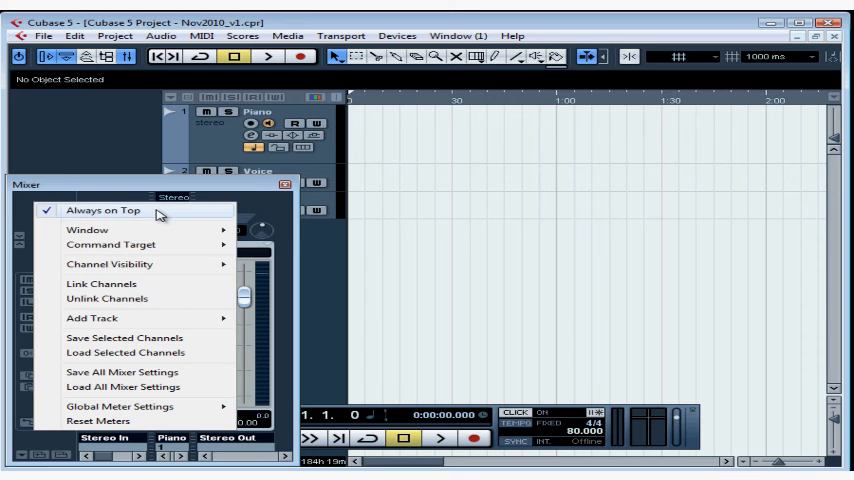
mouse_move(48, 221)
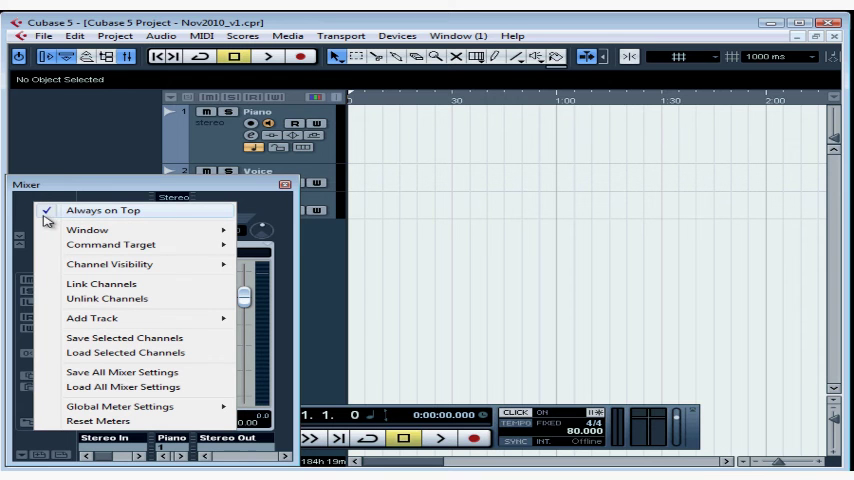
mouse_move(52, 218)
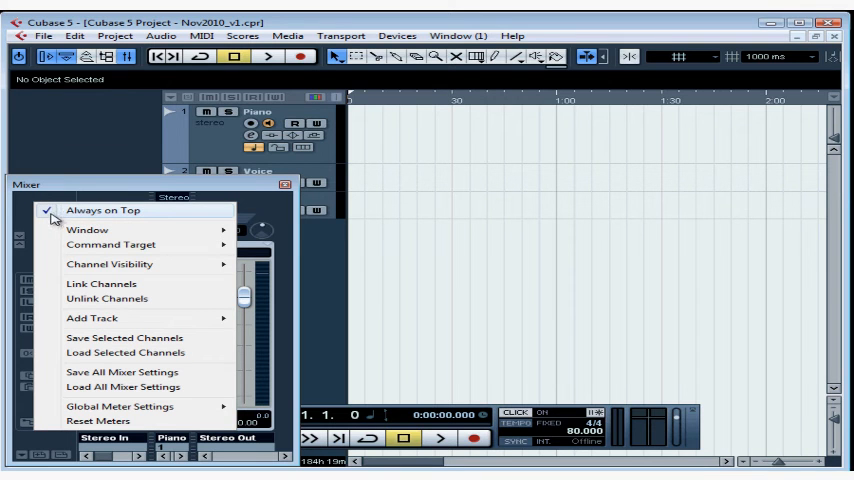
left_click(94, 210)
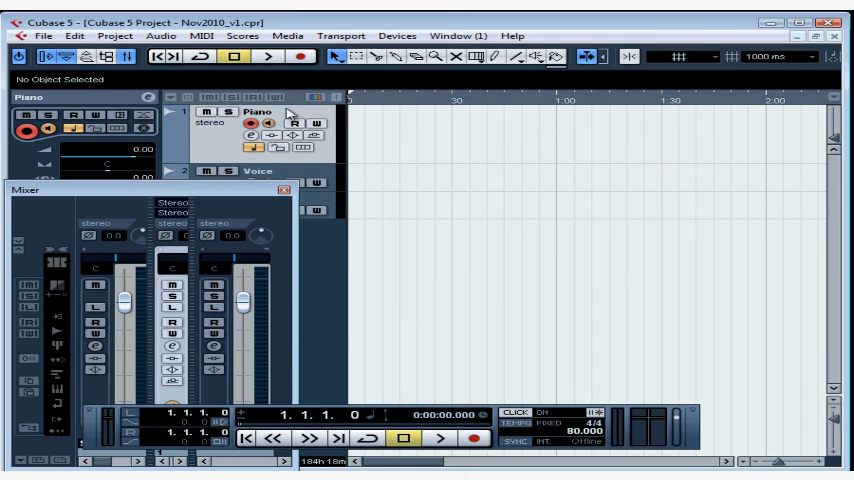
mouse_move(302, 57)
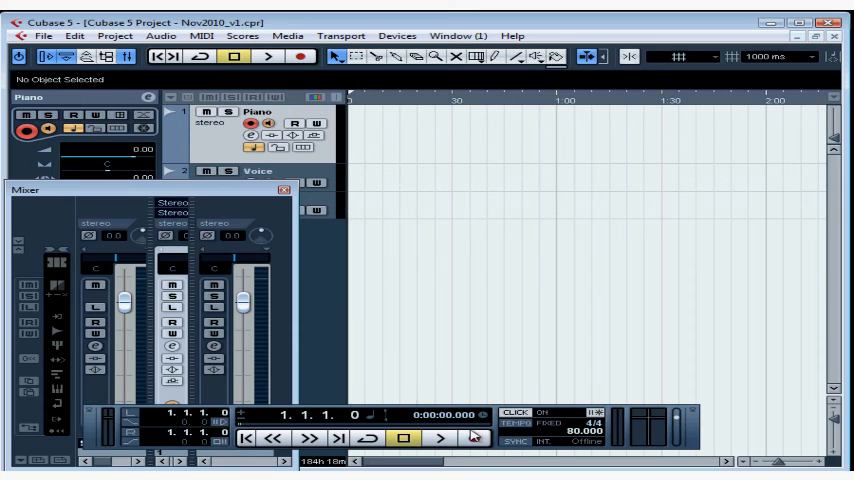
Start recording the Piano_01 take on the armed Piano track
left_click(470, 441)
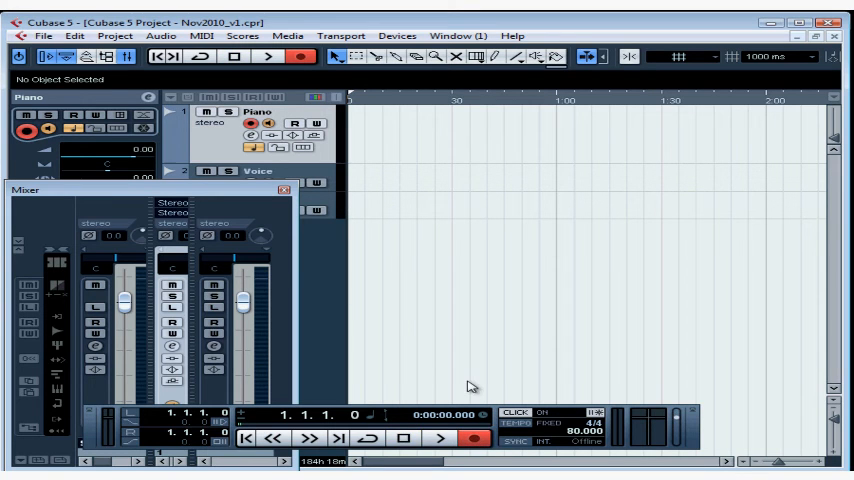
mouse_move(470, 373)
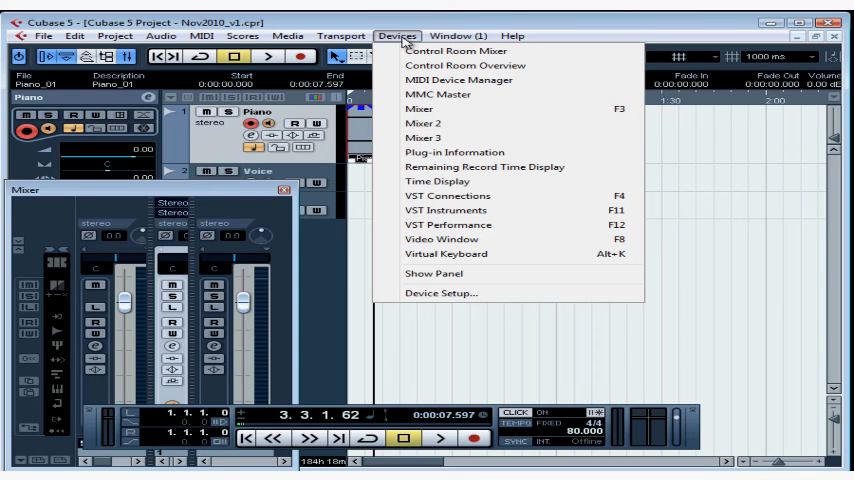
mouse_move(445, 196)
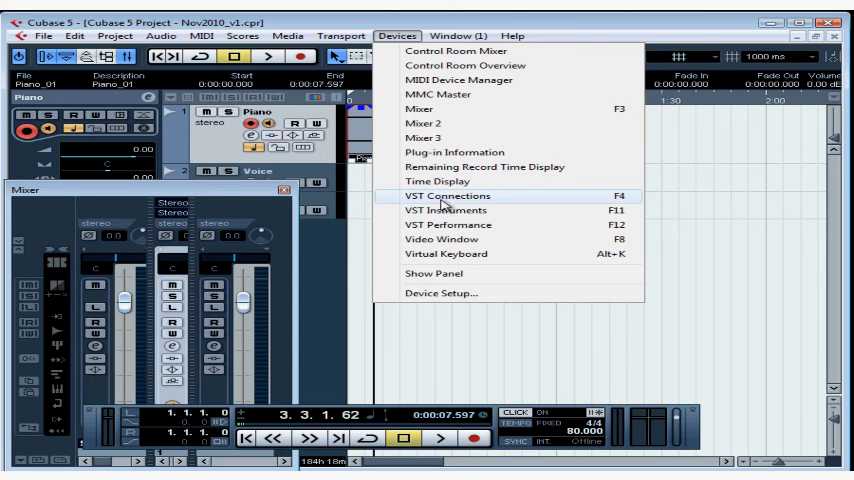
mouse_move(628, 203)
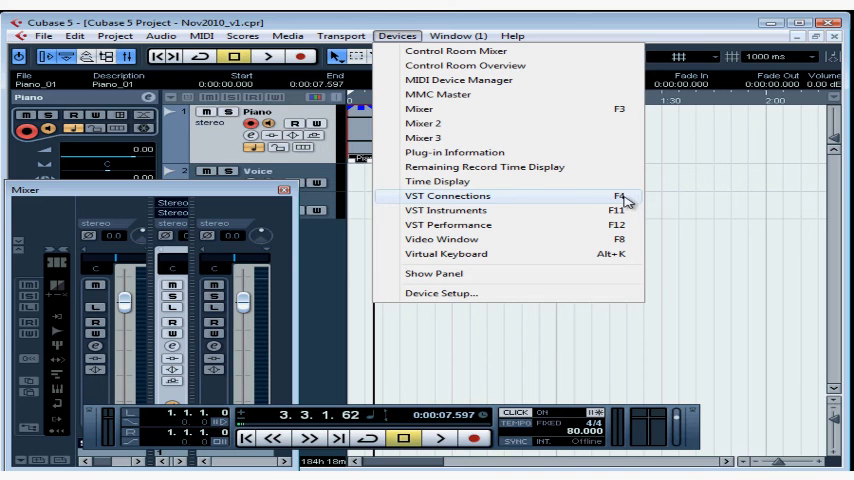
Open VST Connections to view Stereo Out routing to the FW 410 outputs
left_click(454, 196)
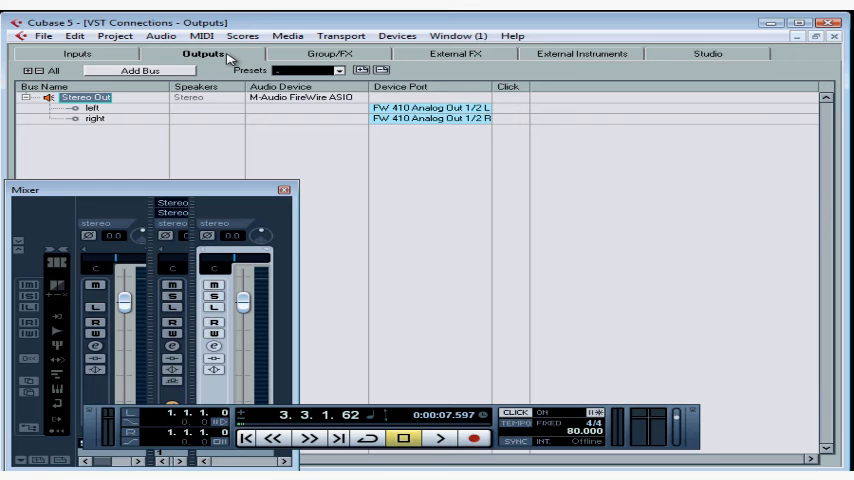
mouse_move(509, 112)
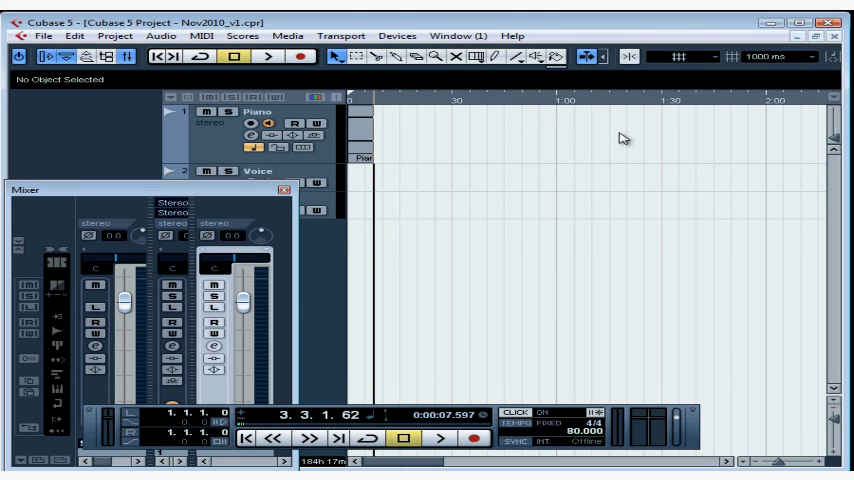
mouse_move(535, 146)
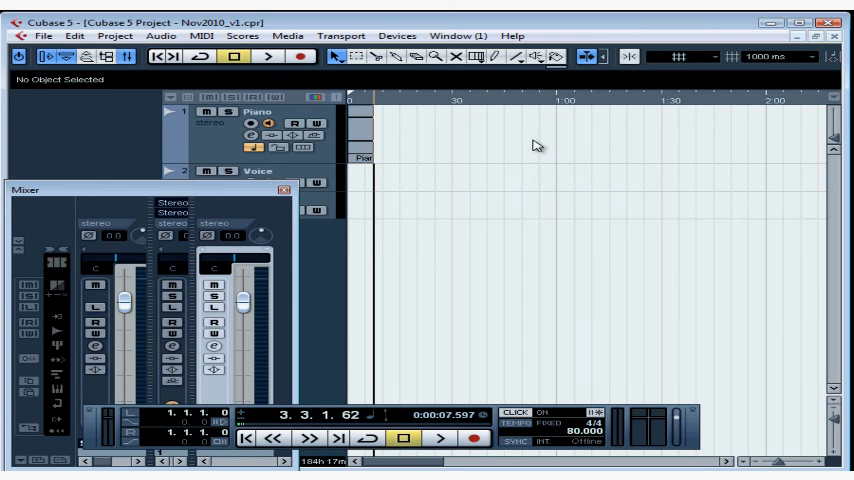
mouse_move(337, 85)
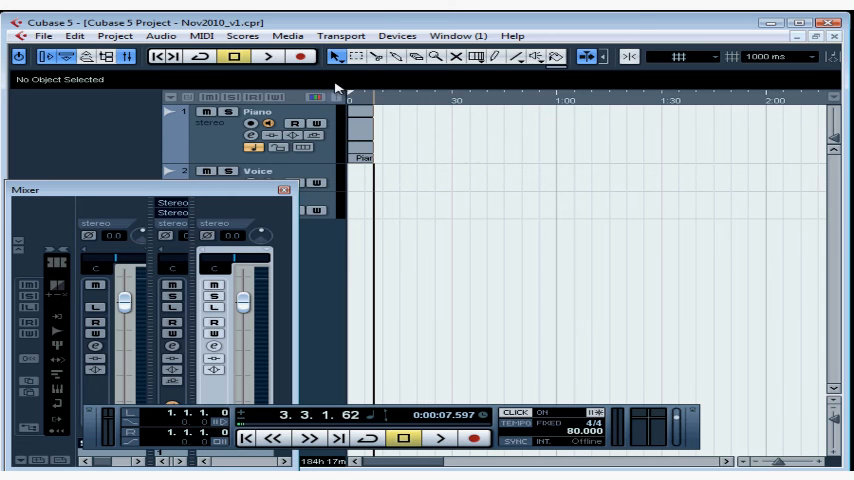
Run a brief test recording on the Piano track, then stop it
left_click(305, 57)
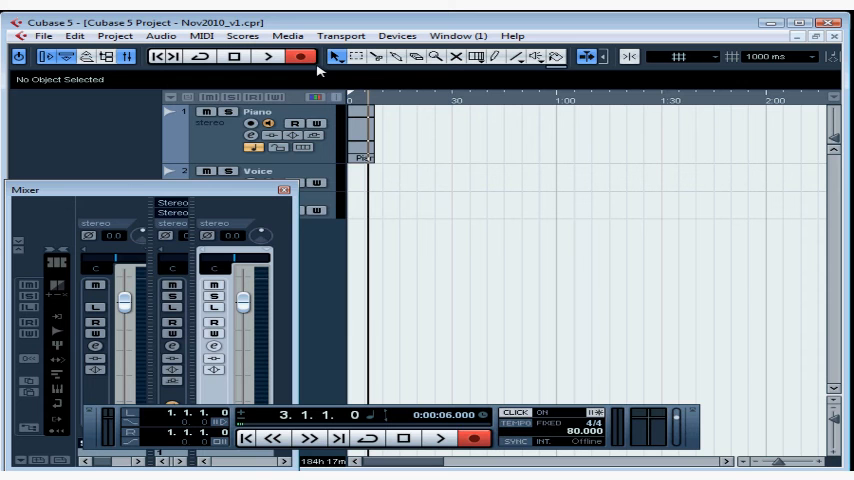
left_click(287, 188)
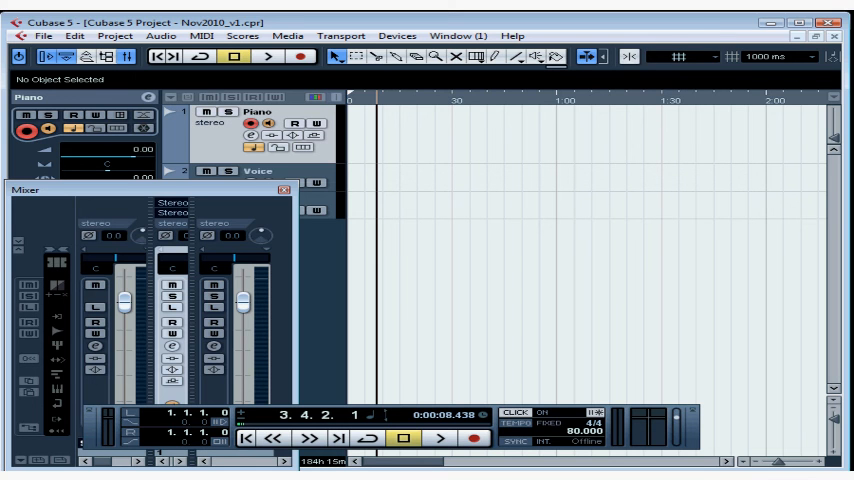
mouse_move(559, 153)
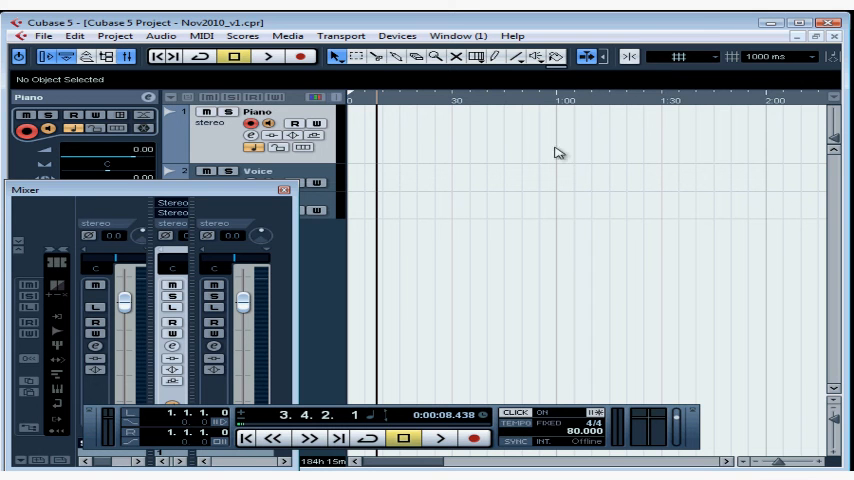
mouse_move(549, 200)
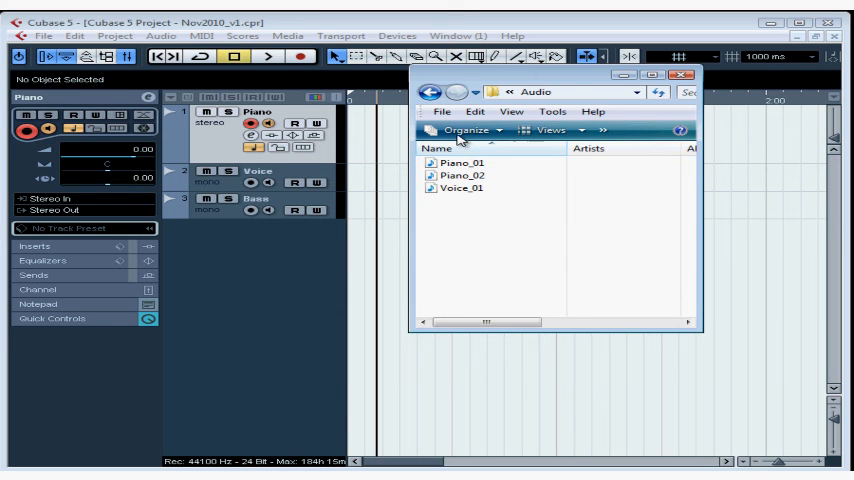
Browse the Audio folder with Piano_01, Piano_02 and Voice_01 in Explorer
left_click(450, 91)
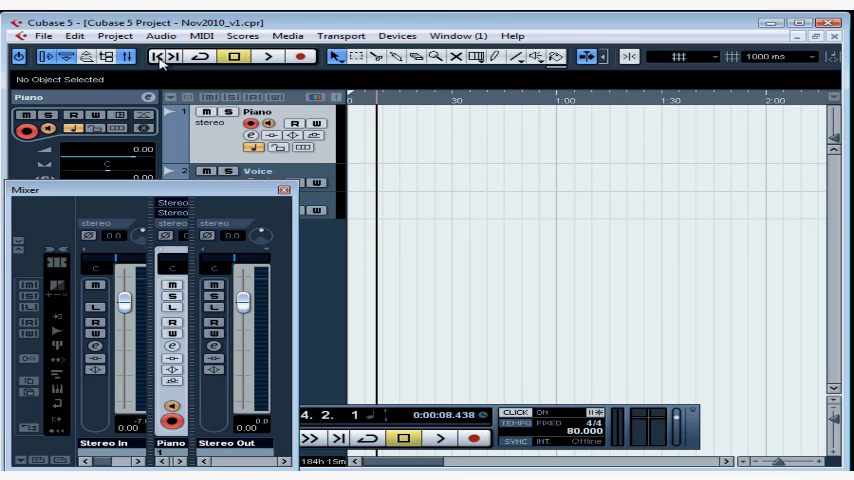
Record a 19-second Piano_02 take from the project start, then disarm Piano
left_click(373, 428)
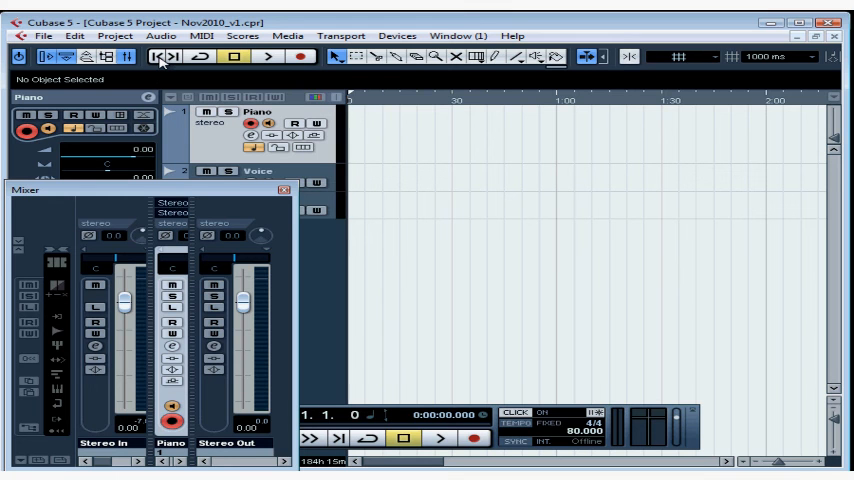
left_click(302, 56)
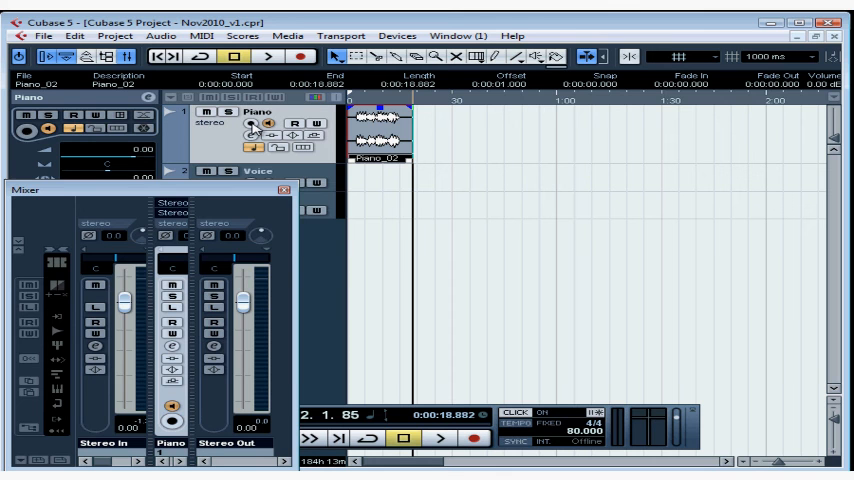
left_click(42, 35)
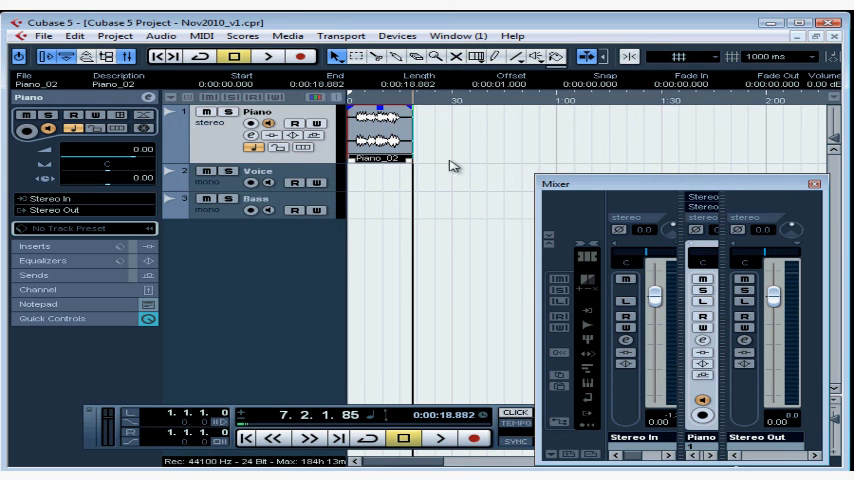
Select the Voice track and shift the mixer so the Voice channel shows
left_click(260, 171)
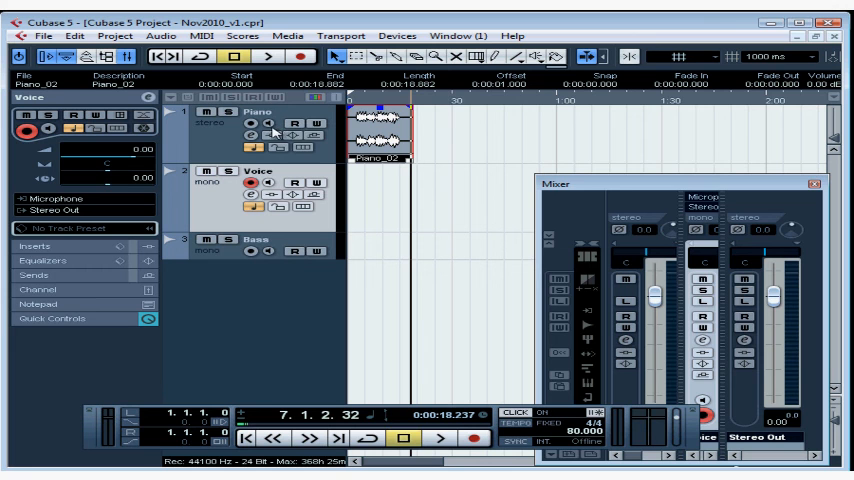
mouse_move(278, 130)
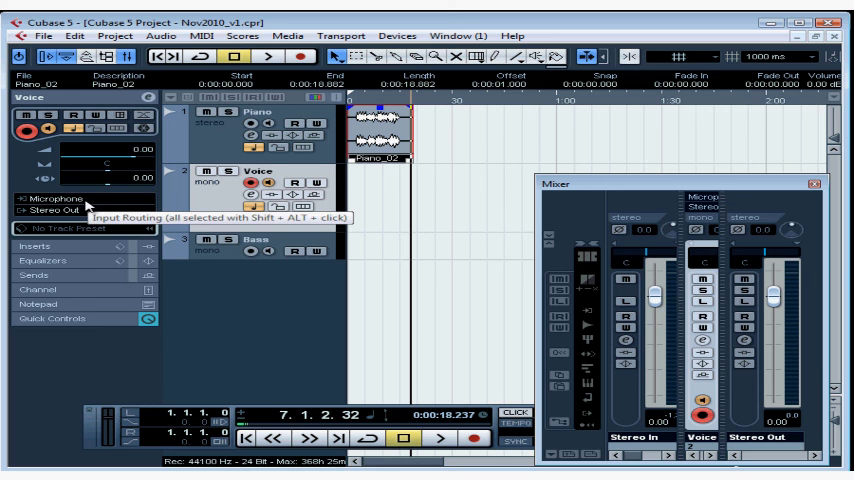
mouse_move(85, 217)
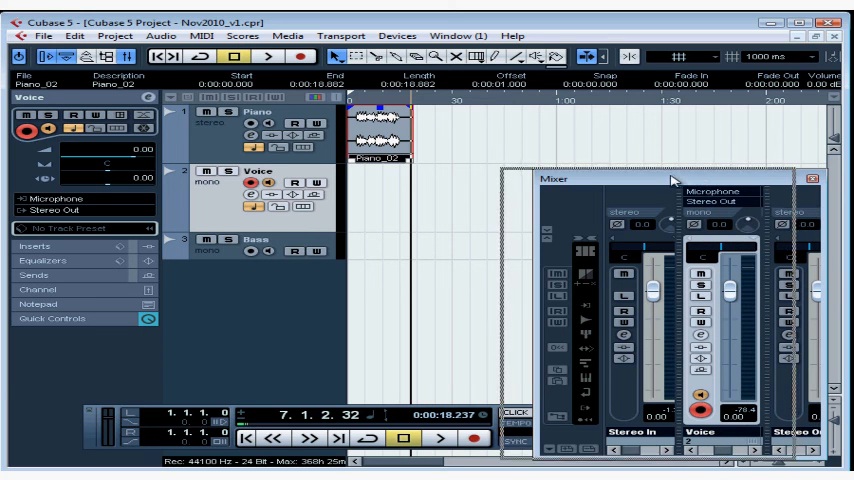
left_click_drag(560, 180, 540, 178)
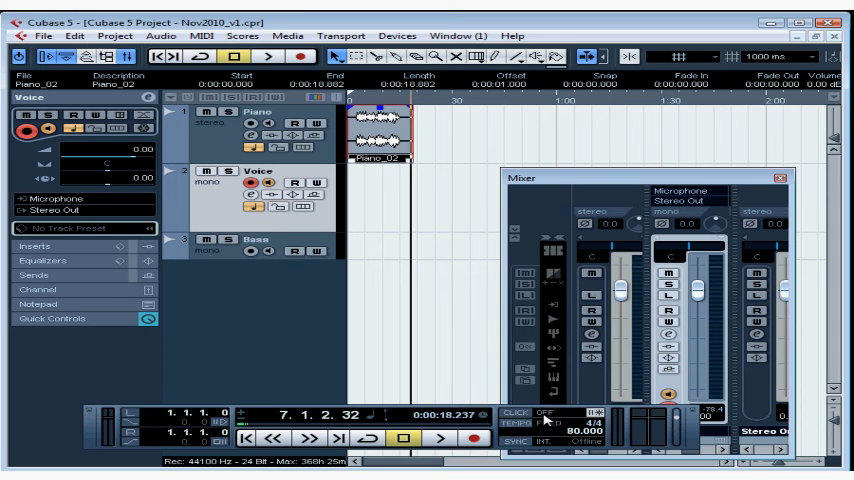
mouse_move(597, 424)
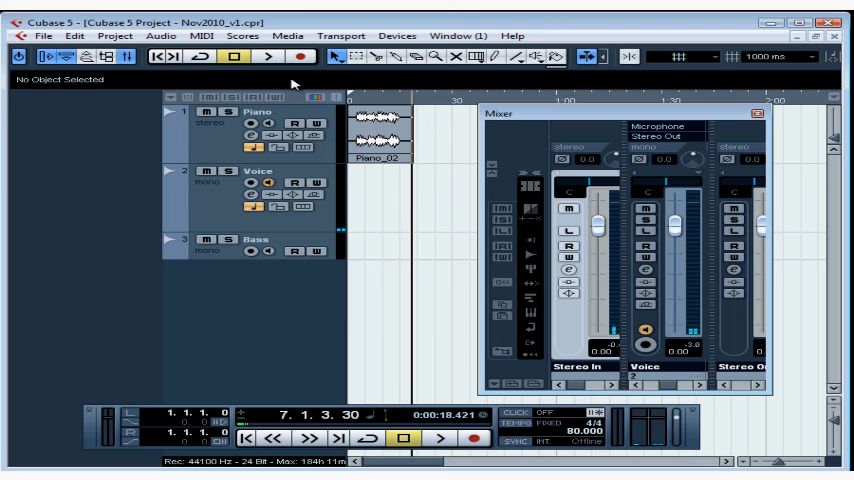
Return to the project start and begin recording the vocal onto the Voice track
left_click(240, 437)
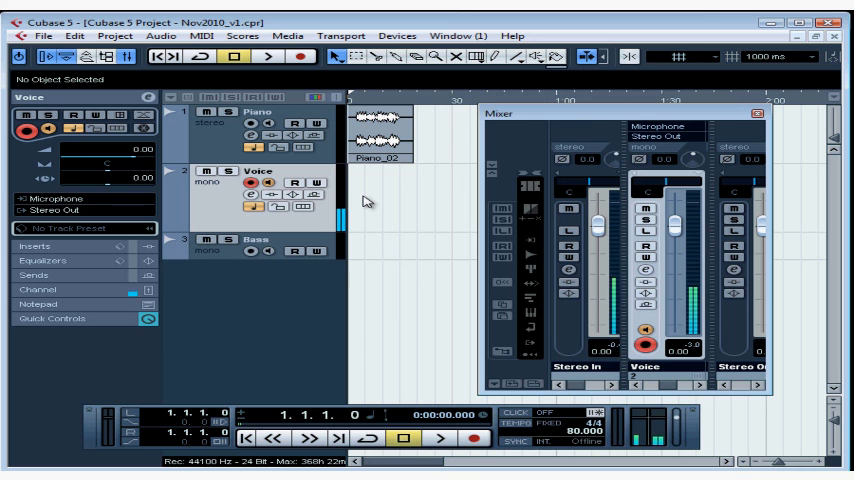
left_click(302, 57)
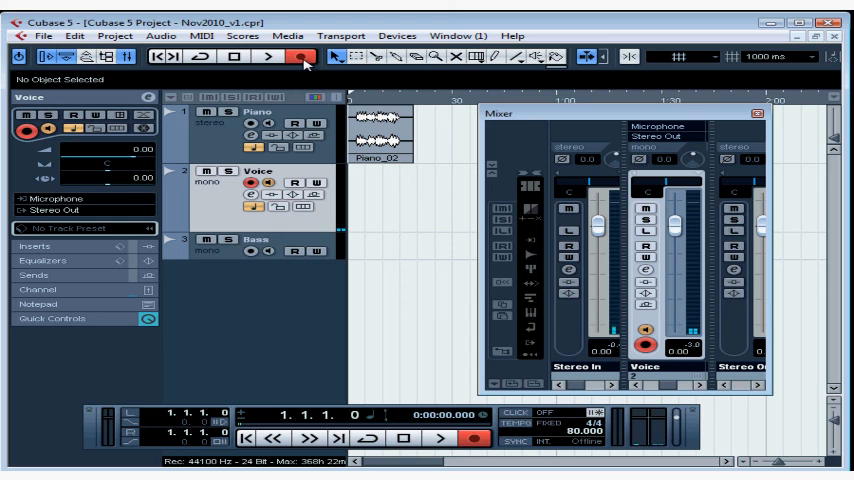
left_click(257, 57)
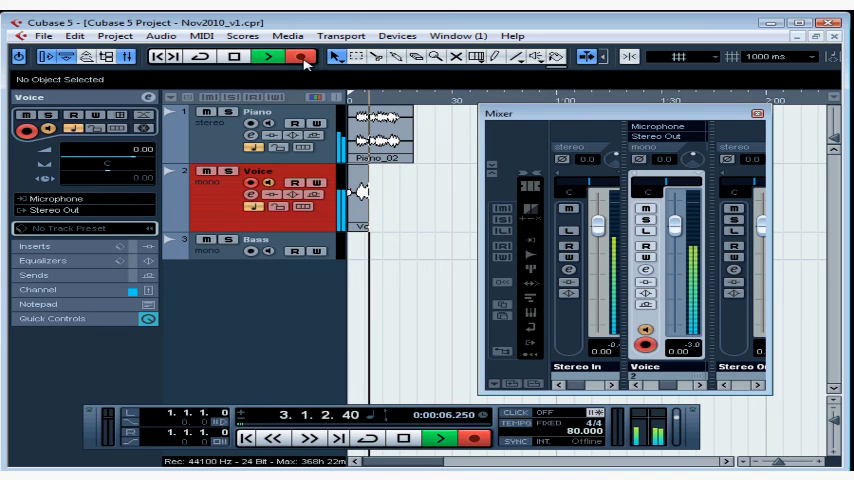
Stop the roughly 20-second Voice_01 take and turn off Record Enable on the Voice track
left_click(451, 440)
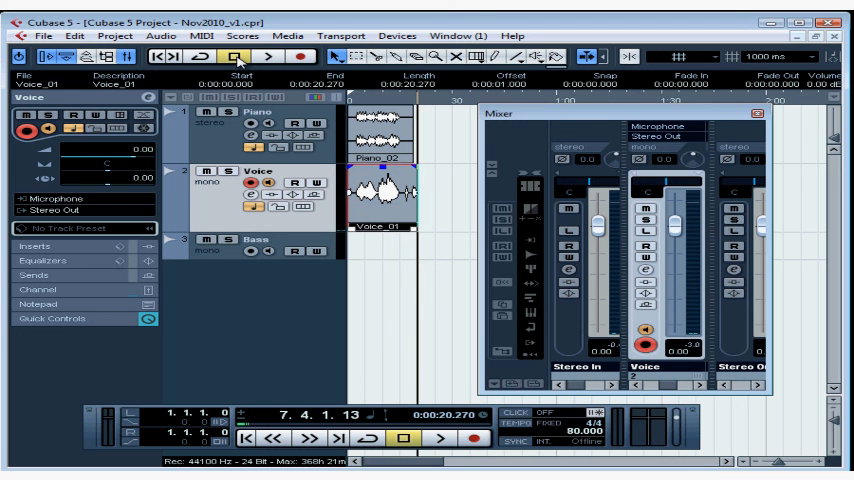
left_click(388, 205)
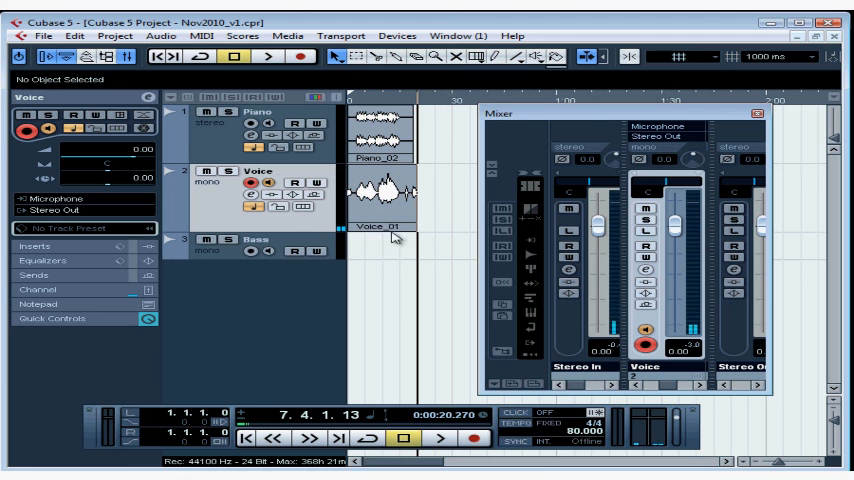
mouse_move(393, 214)
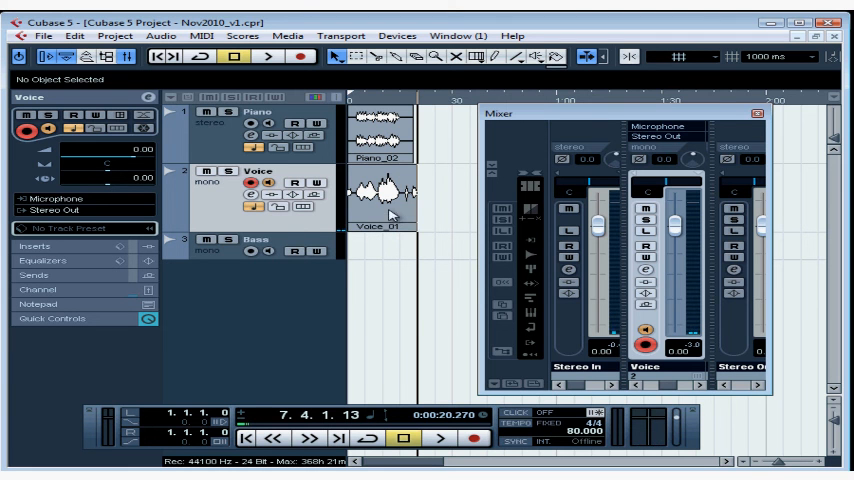
left_click(39, 36)
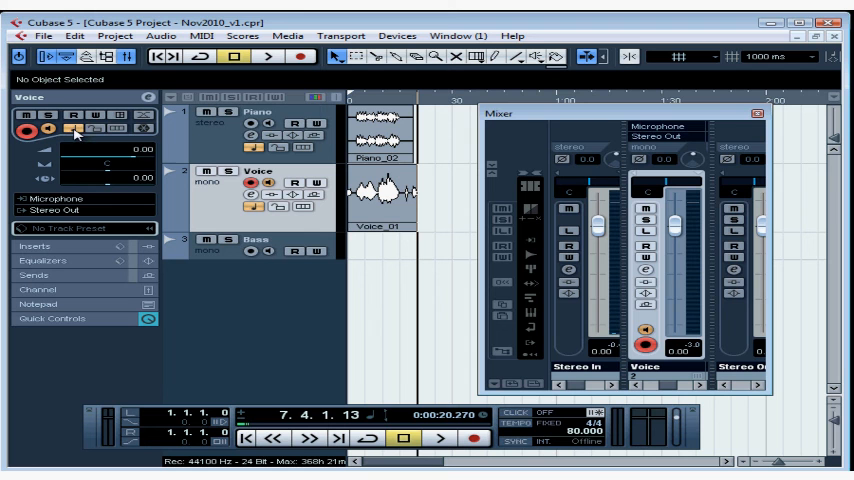
left_click(250, 188)
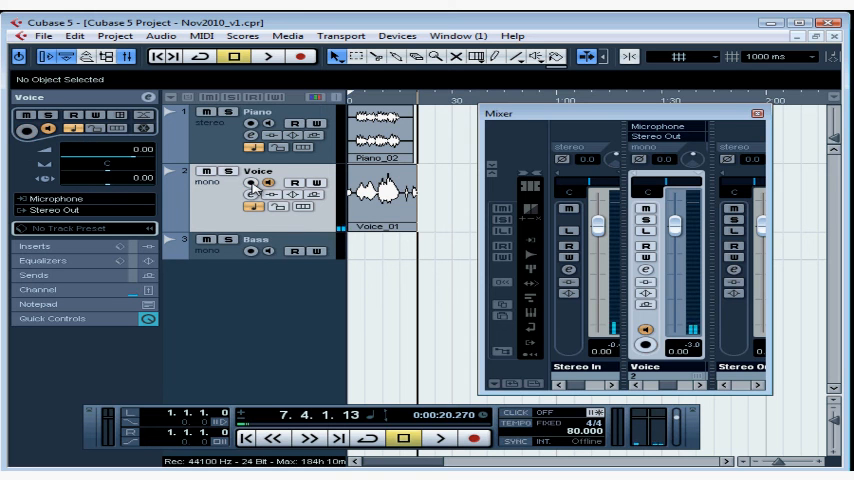